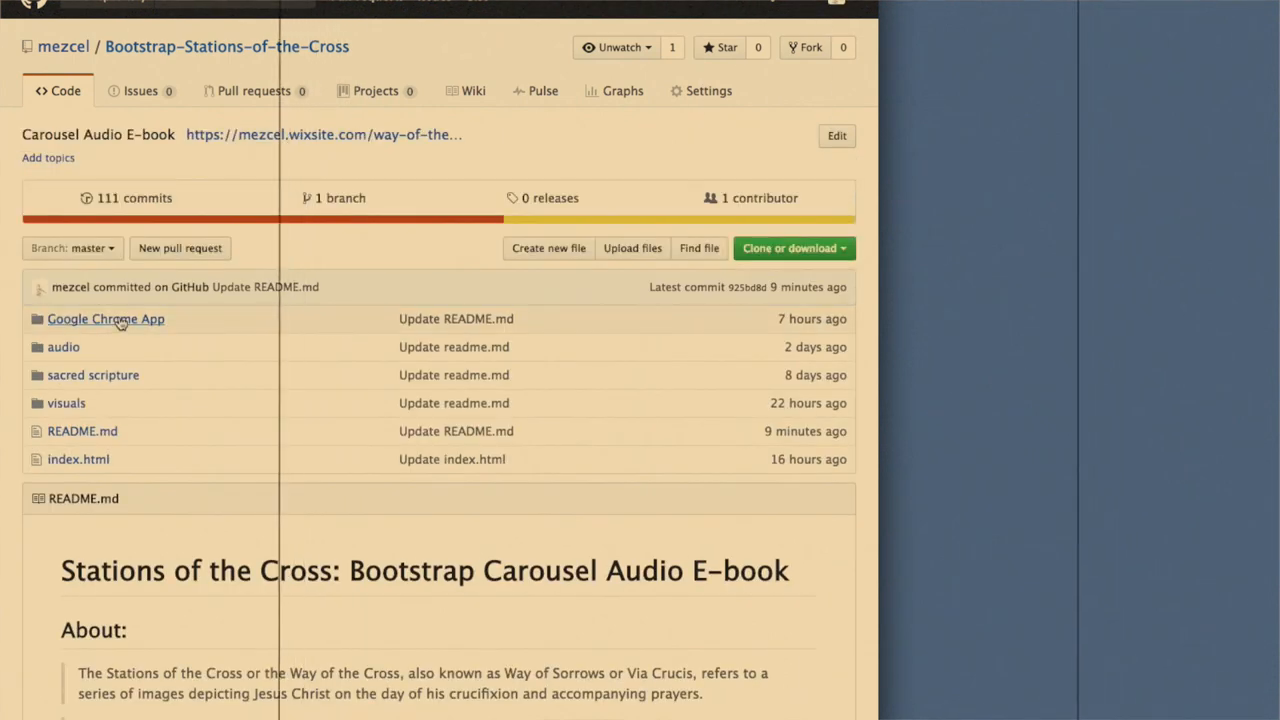
# Download Google Chrome App.zip from the repository's Google Chrome App folder into Github Backups
pyautogui.click(105, 318)
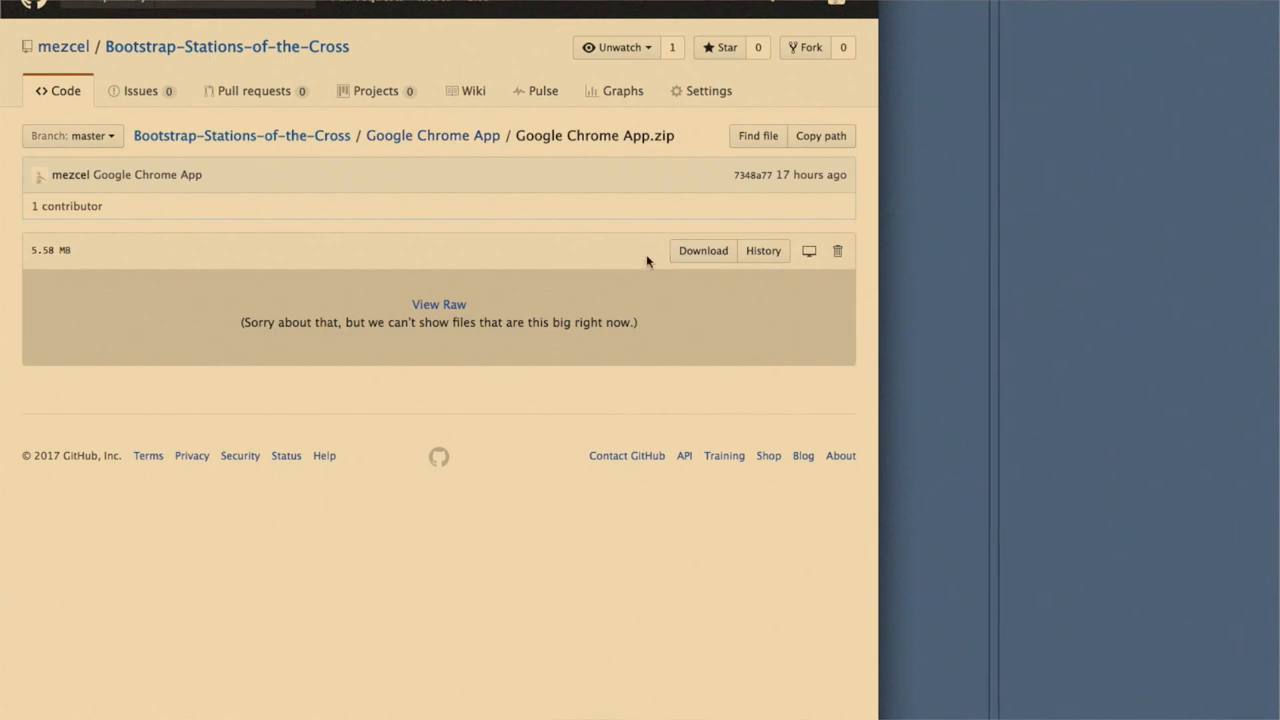
pyautogui.click(703, 250)
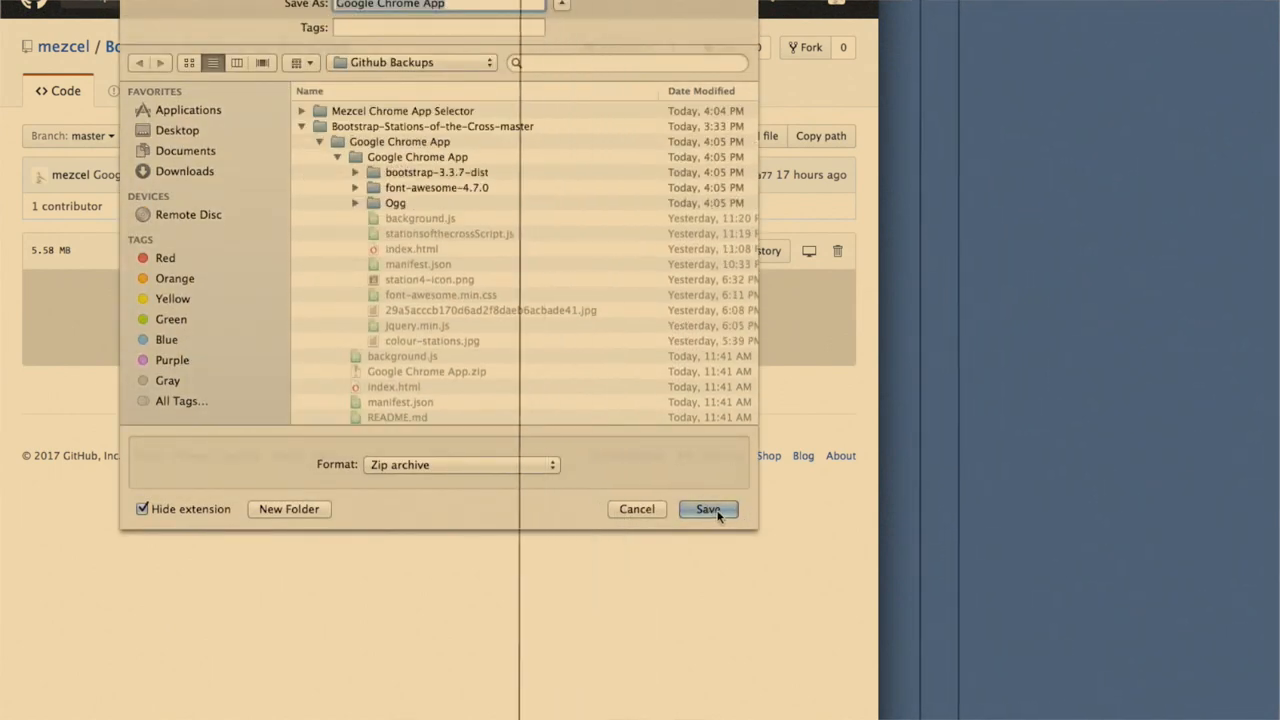
pyautogui.click(708, 509)
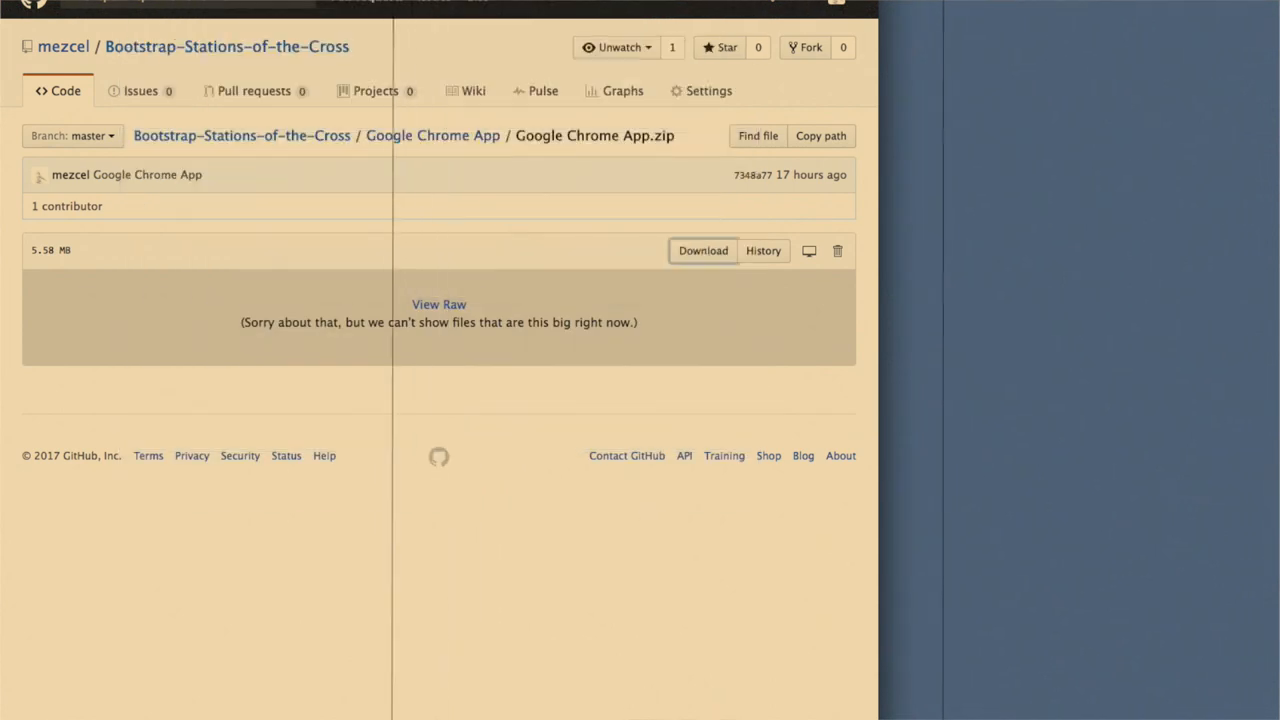
# Load the Google Chrome App folder as an unpacked extension from the Extensions page
pyautogui.click(862, 5)
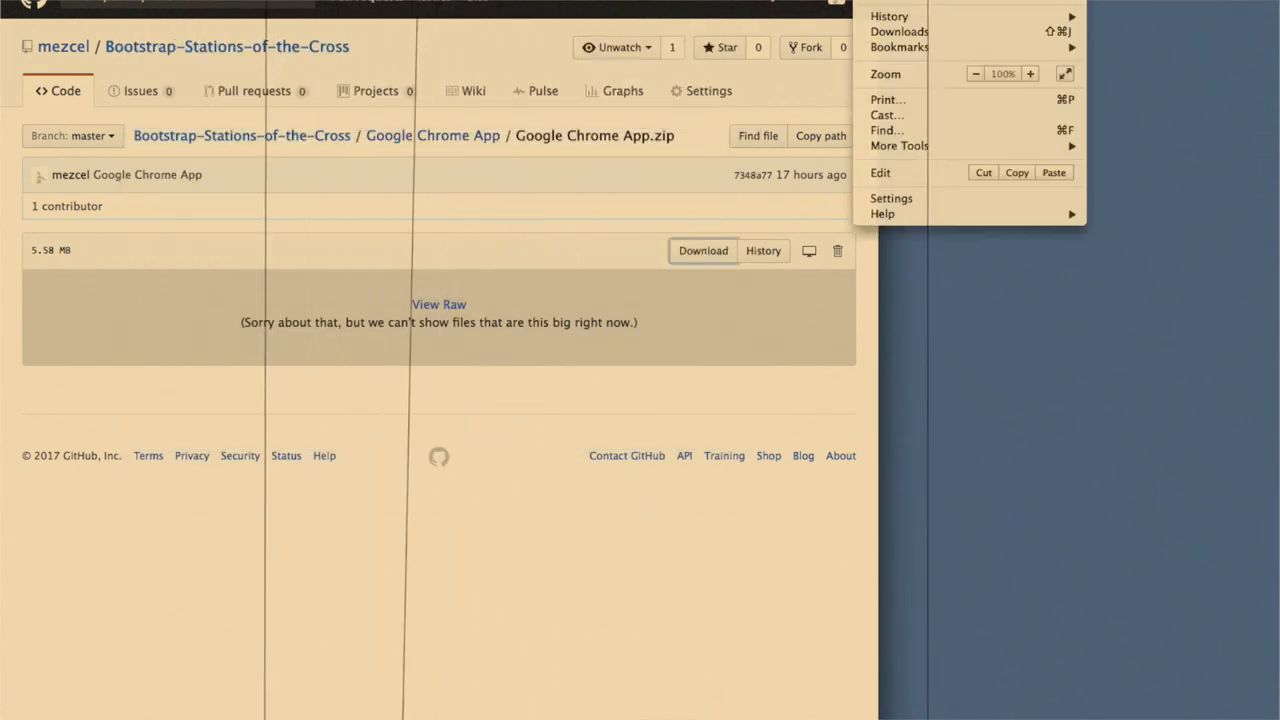
pyautogui.moveTo(899, 145)
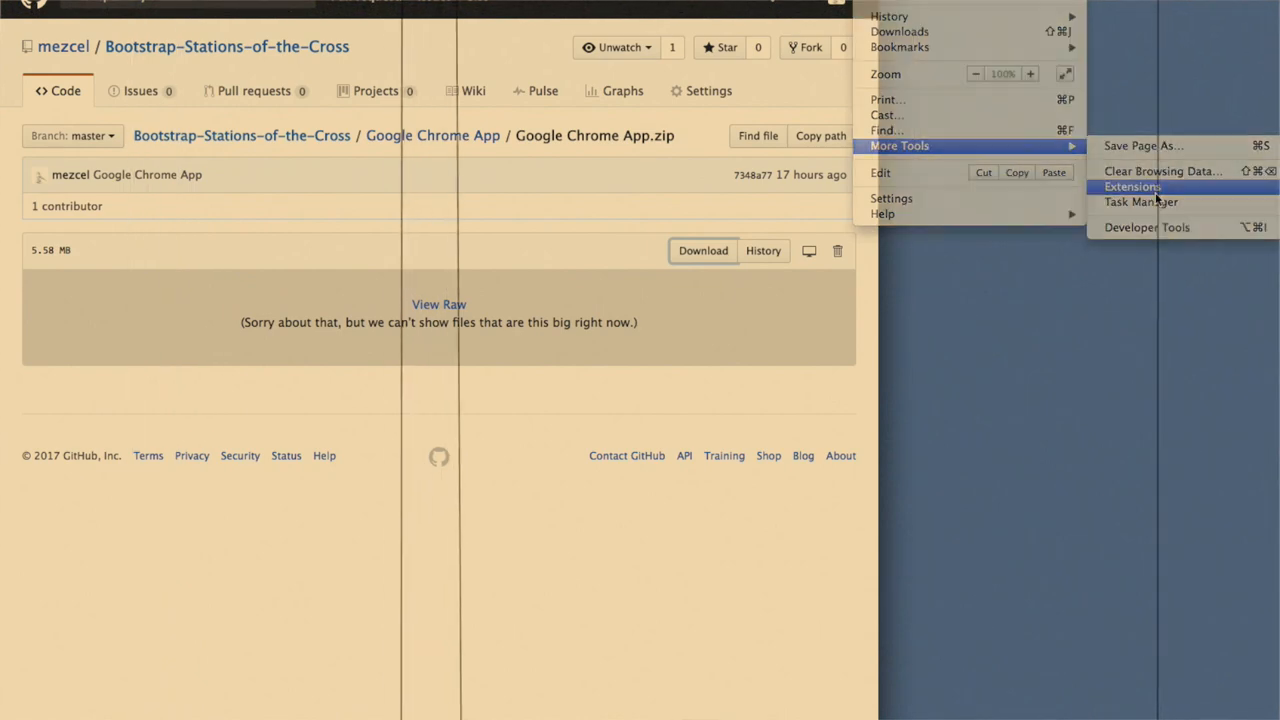
pyautogui.click(1132, 186)
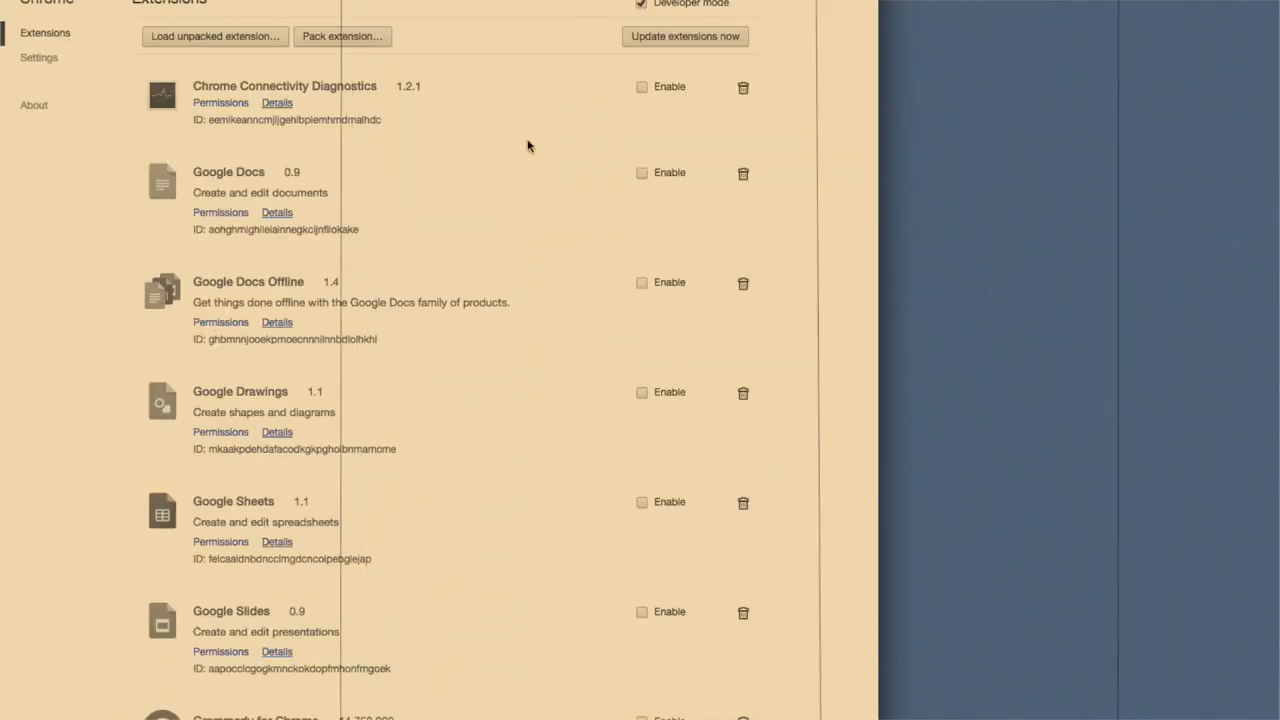
pyautogui.click(214, 36)
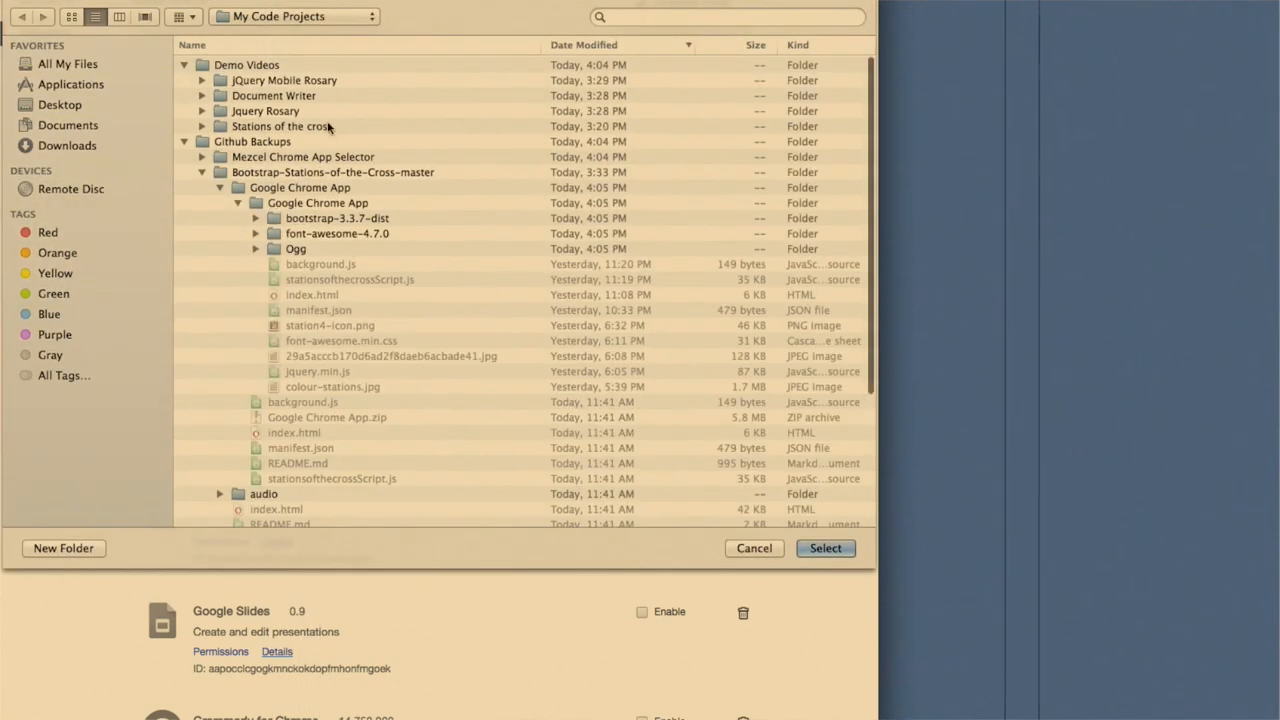
pyautogui.moveTo(355, 208)
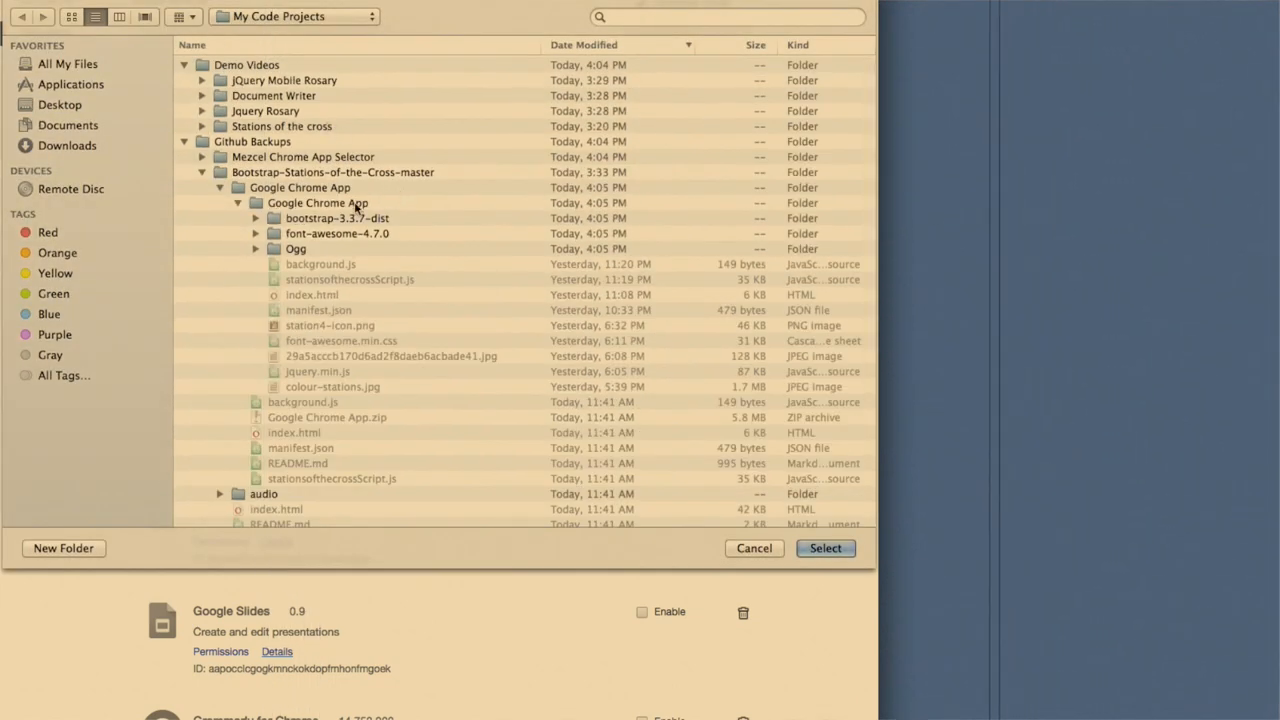
pyautogui.click(318, 202)
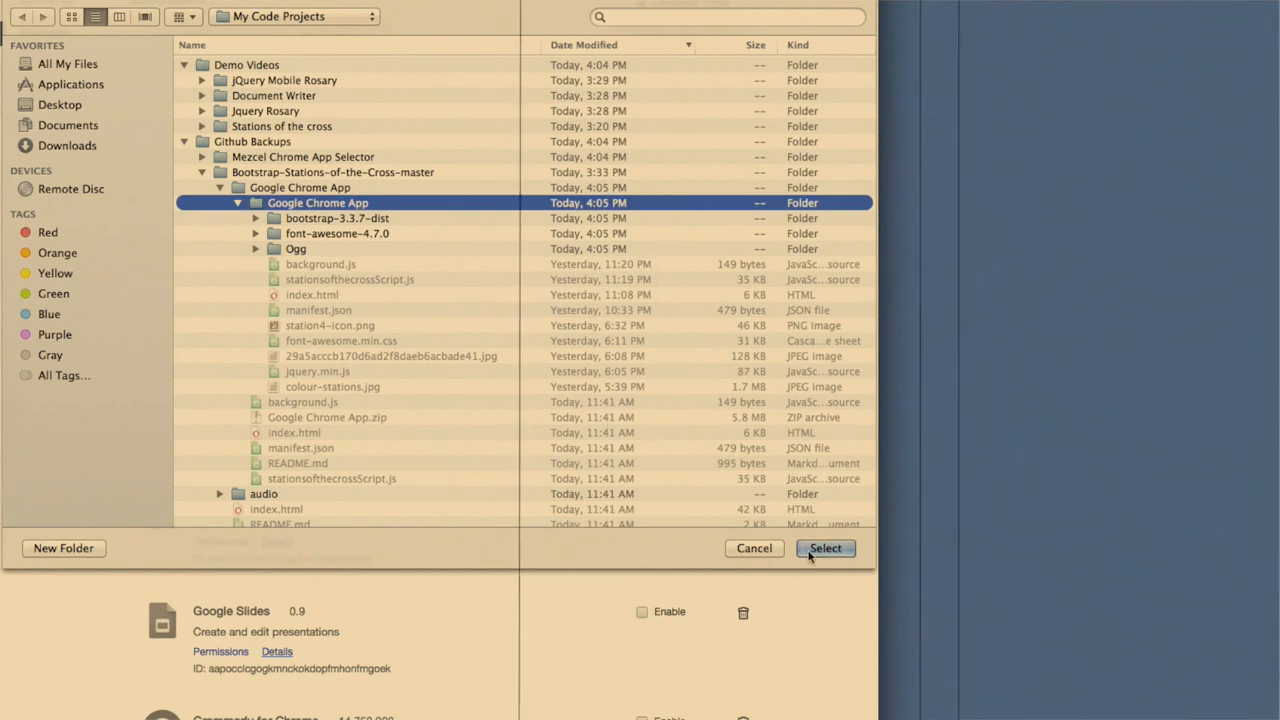
pyautogui.click(824, 548)
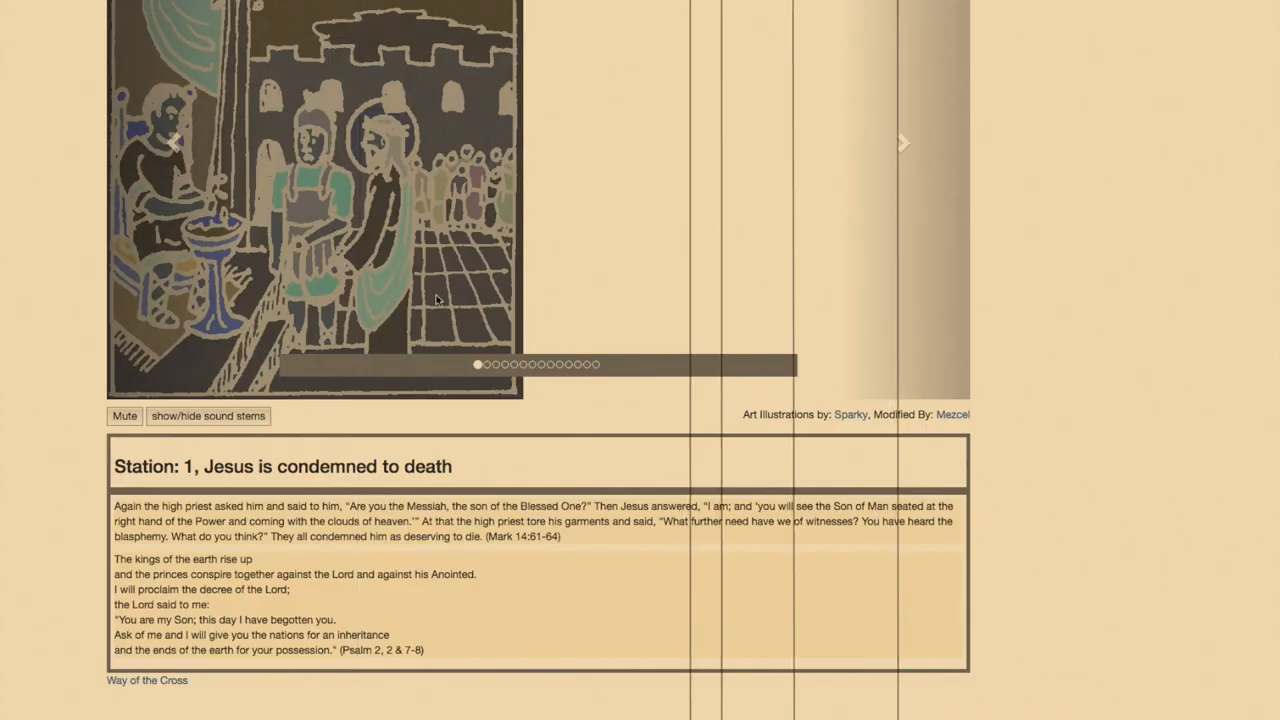
# Advance the carousel to Station 3 and toggle the sound stems display
pyautogui.click(901, 142)
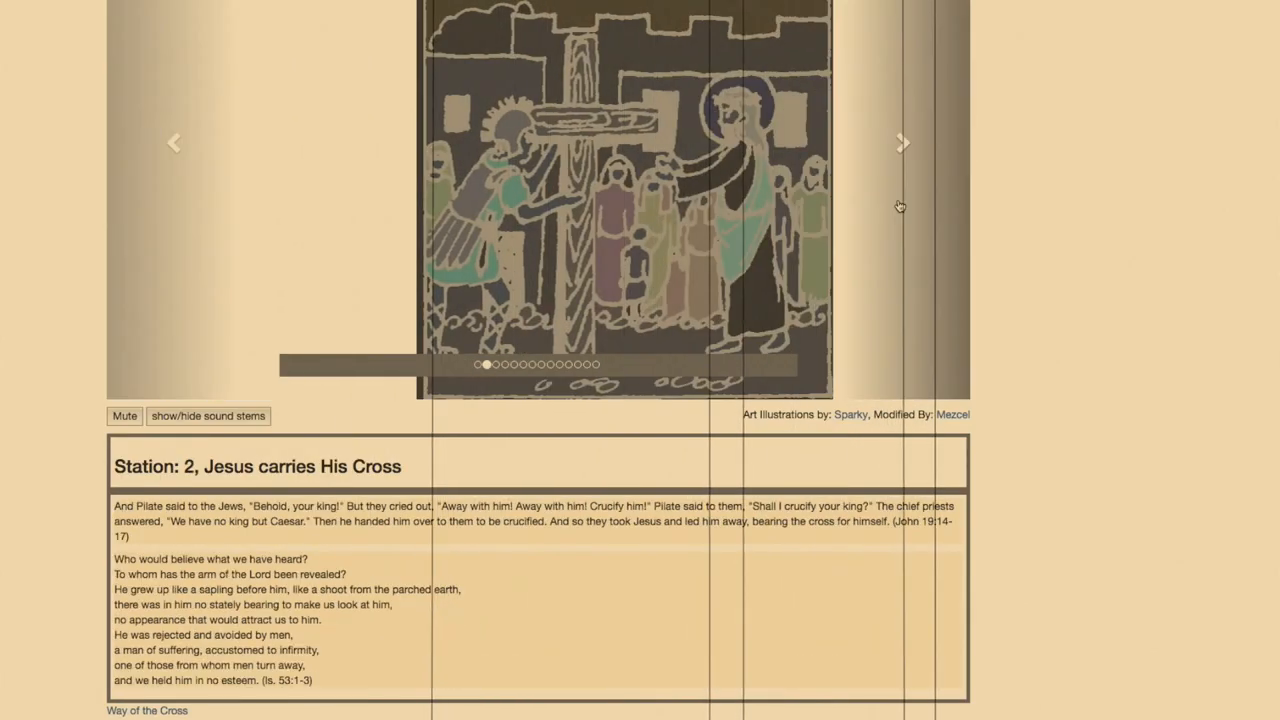
pyautogui.click(901, 142)
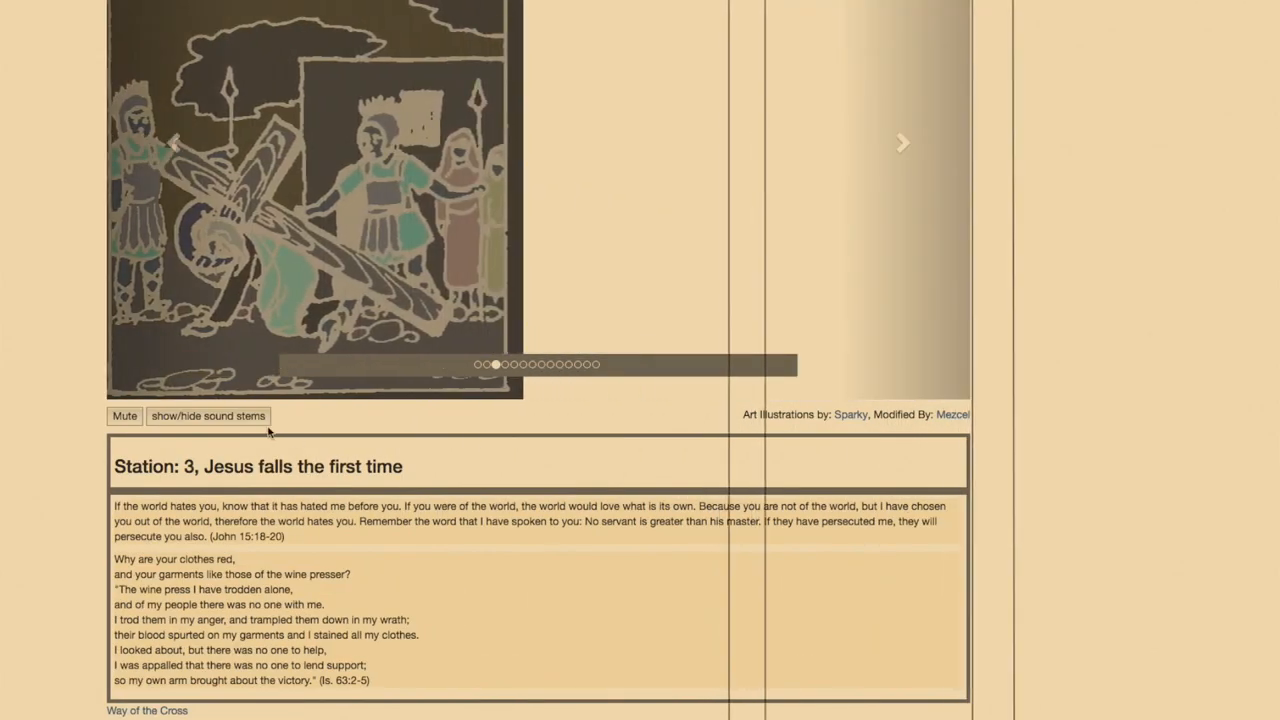
pyautogui.click(207, 416)
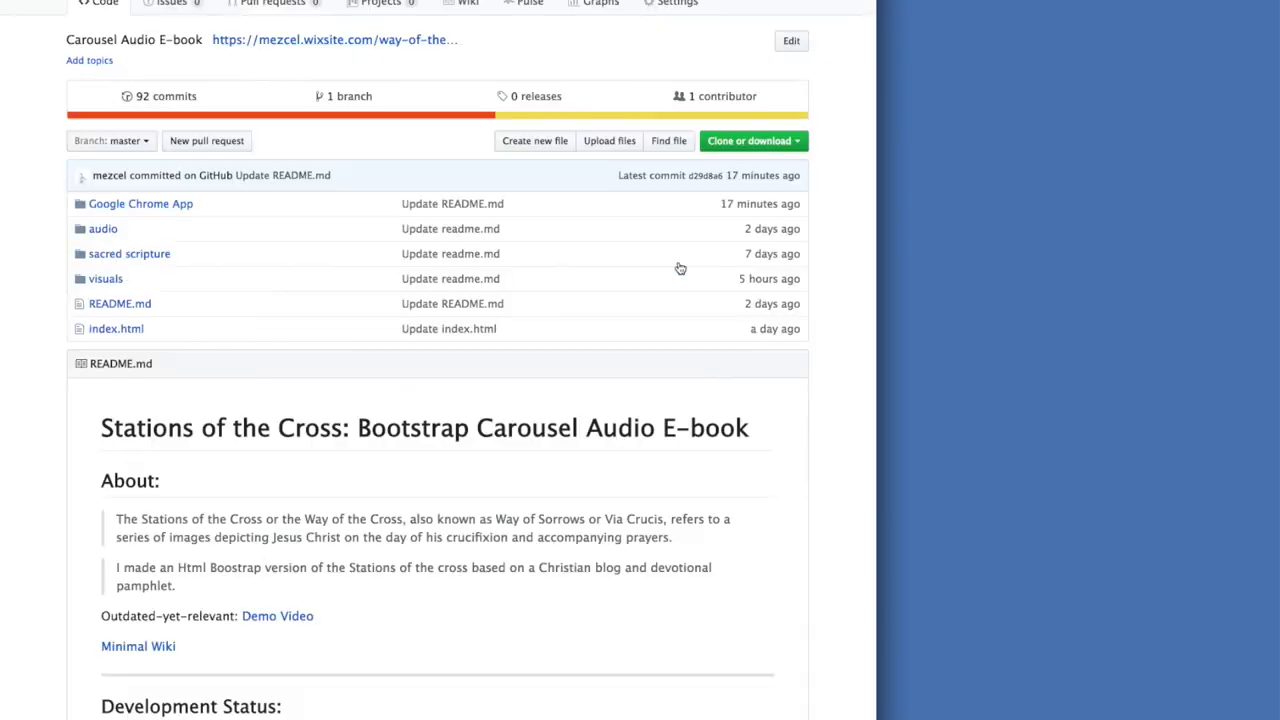
pyautogui.moveTo(183, 221)
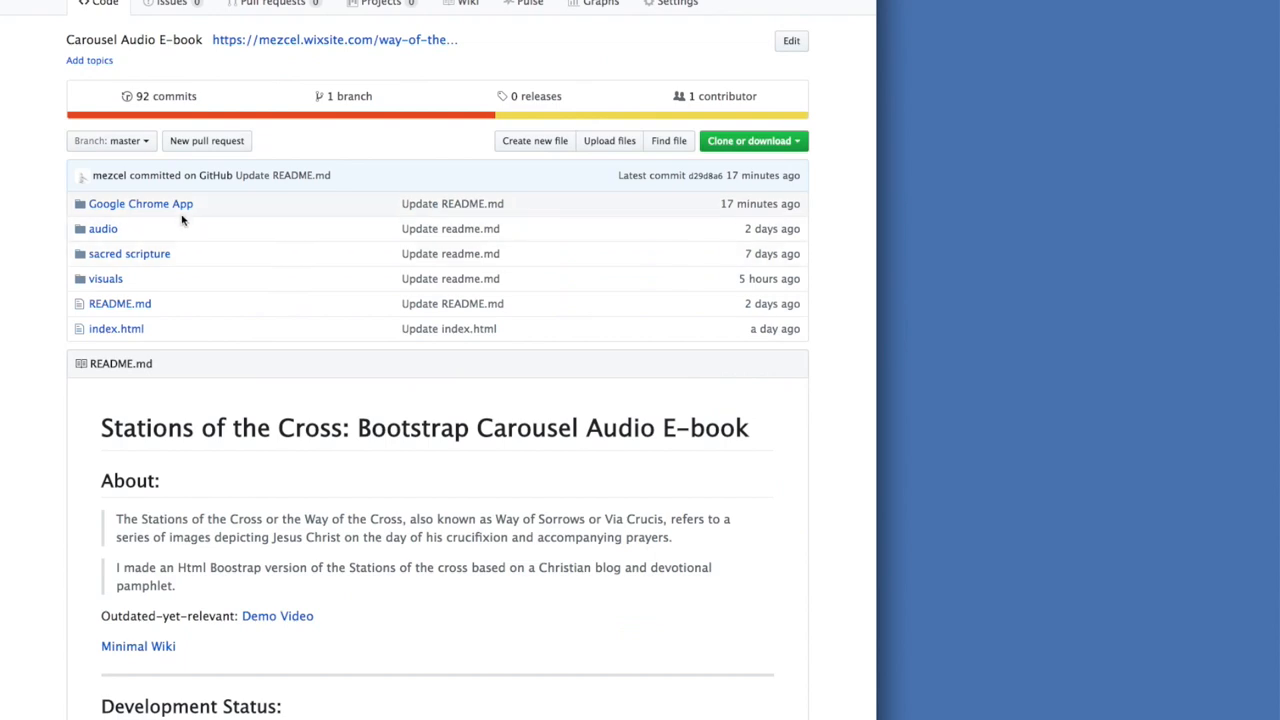
# Reopen the Google Chrome App.zip file page and start its download
pyautogui.click(140, 203)
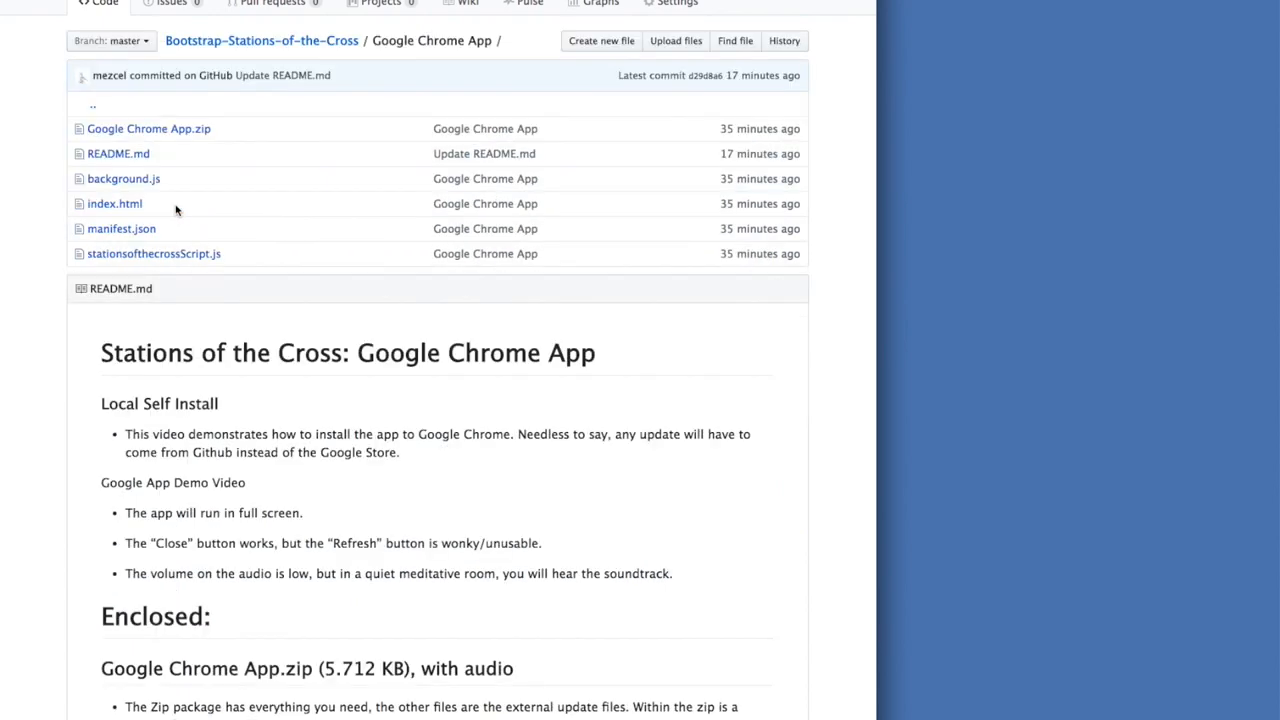
pyautogui.click(149, 128)
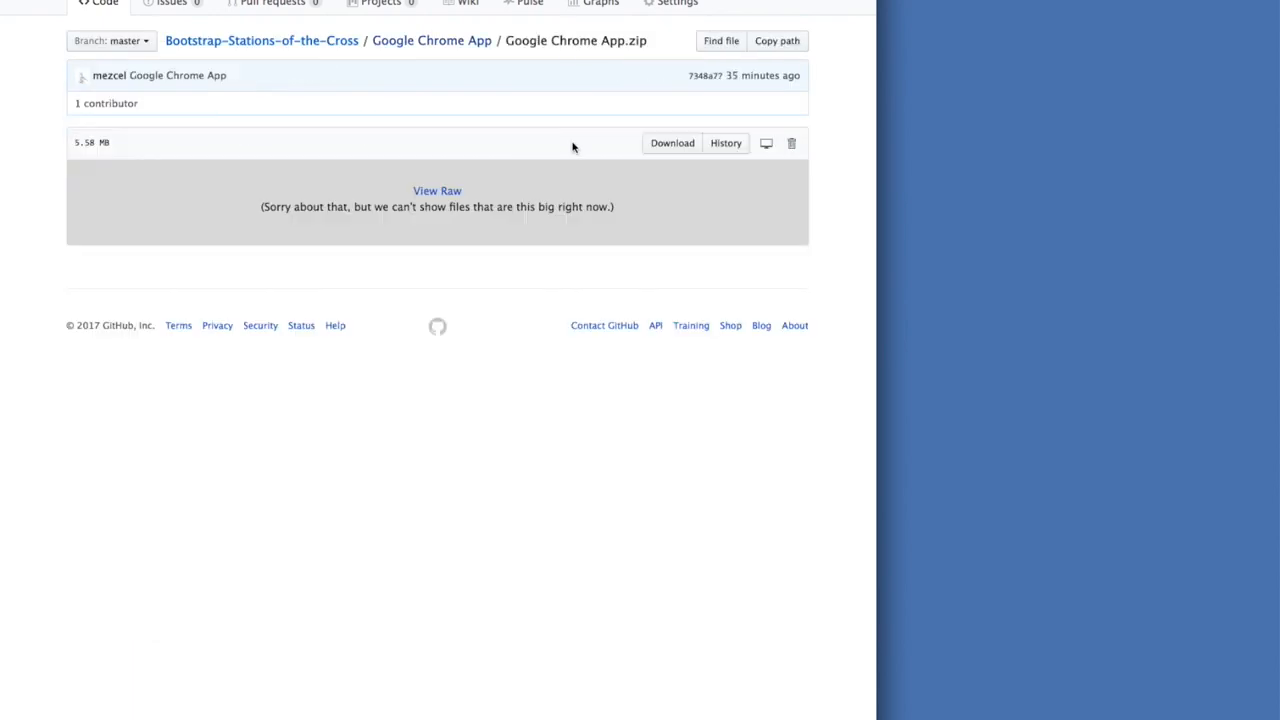
pyautogui.moveTo(176, 134)
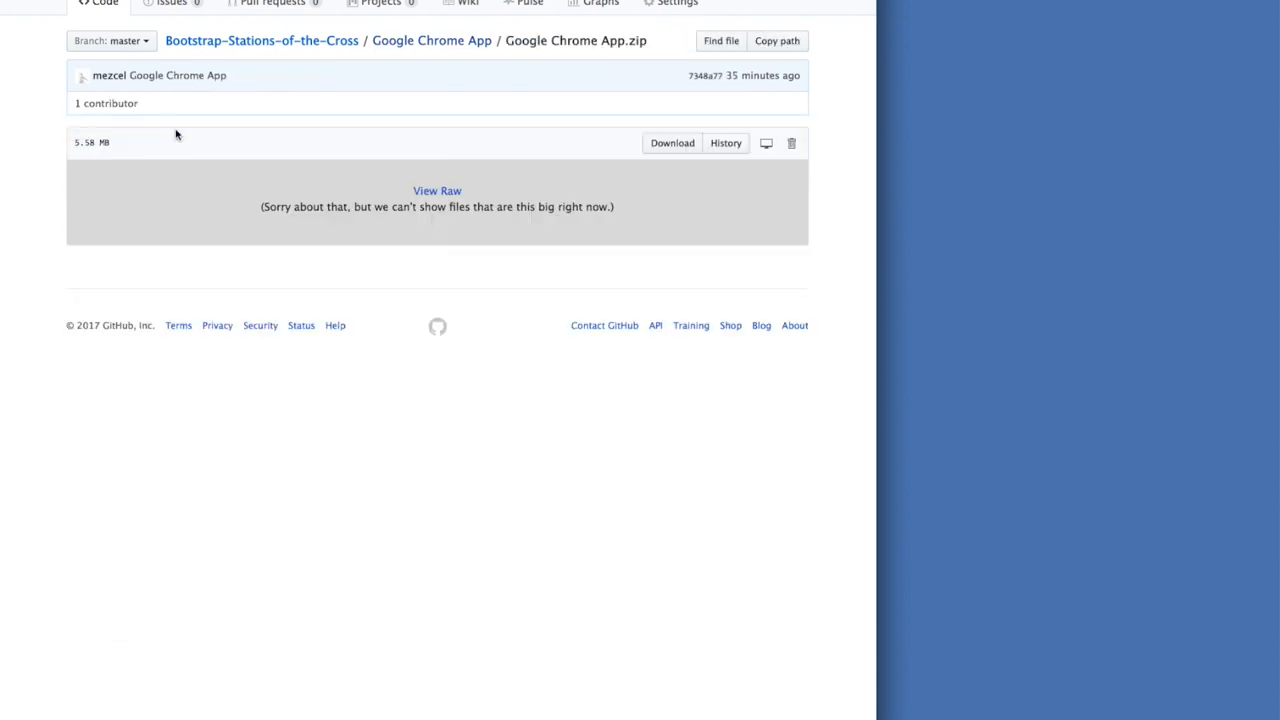
pyautogui.click(431, 40)
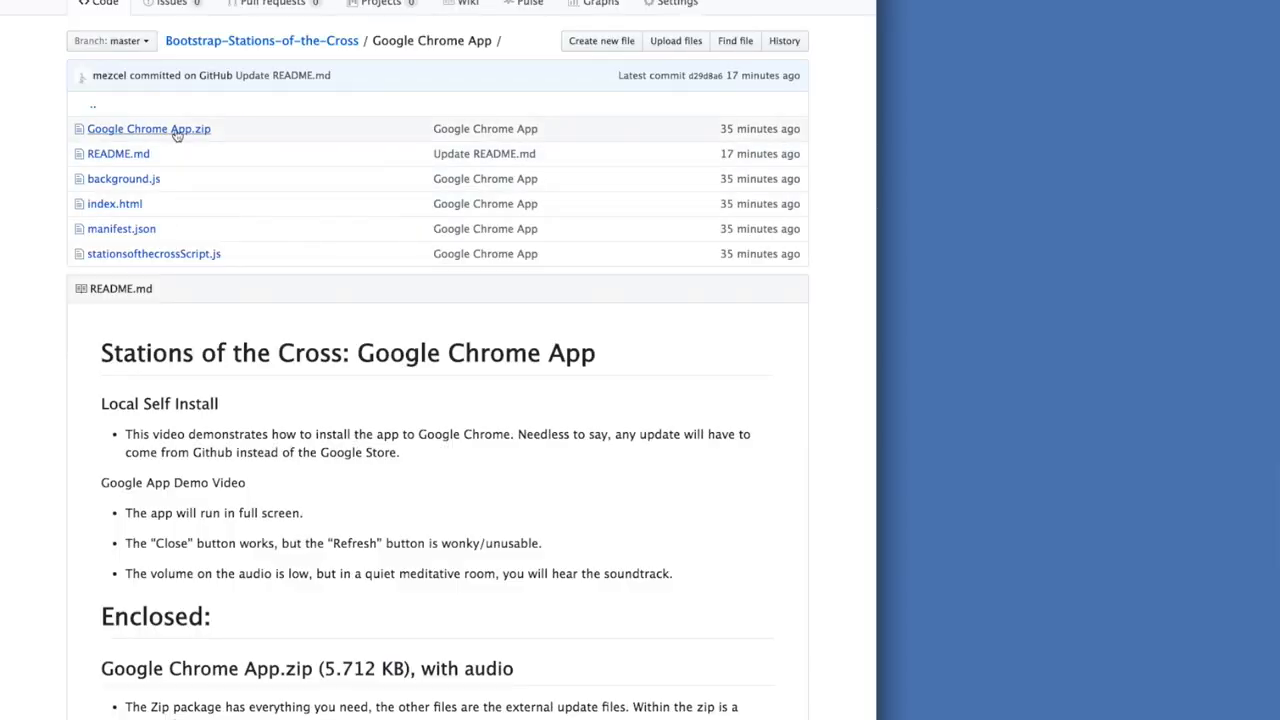
pyautogui.click(148, 128)
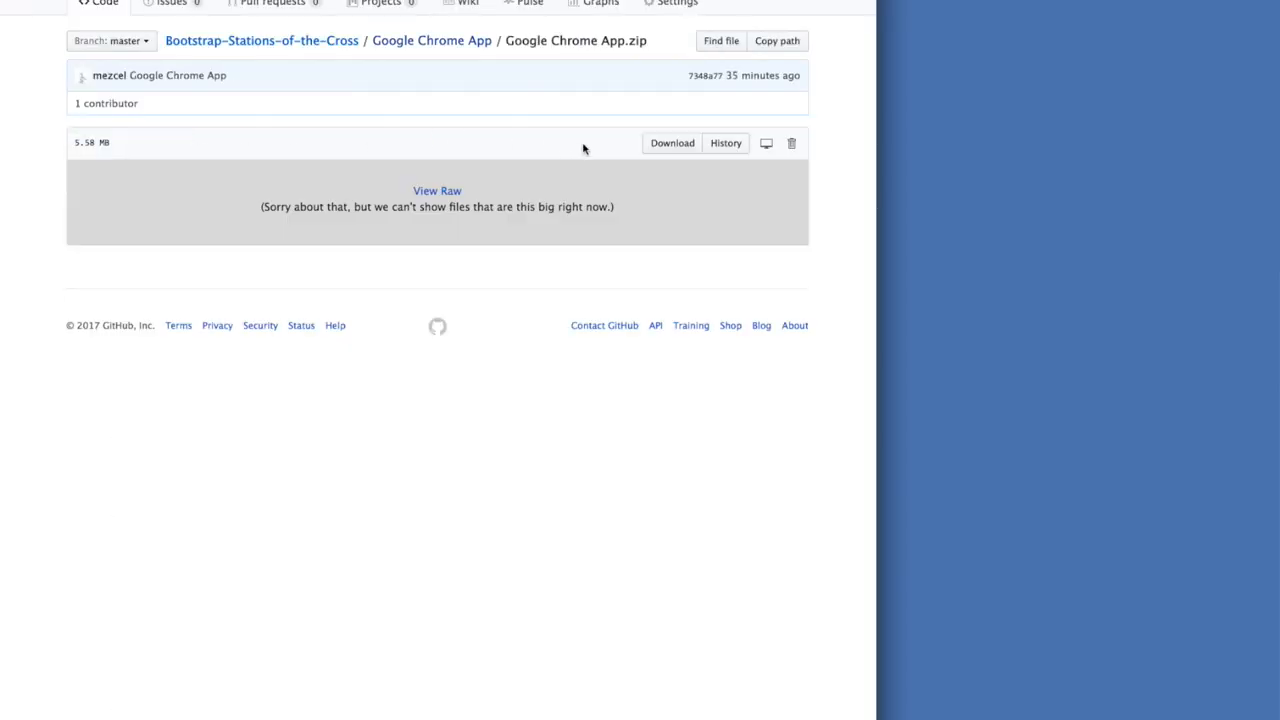
pyautogui.click(671, 142)
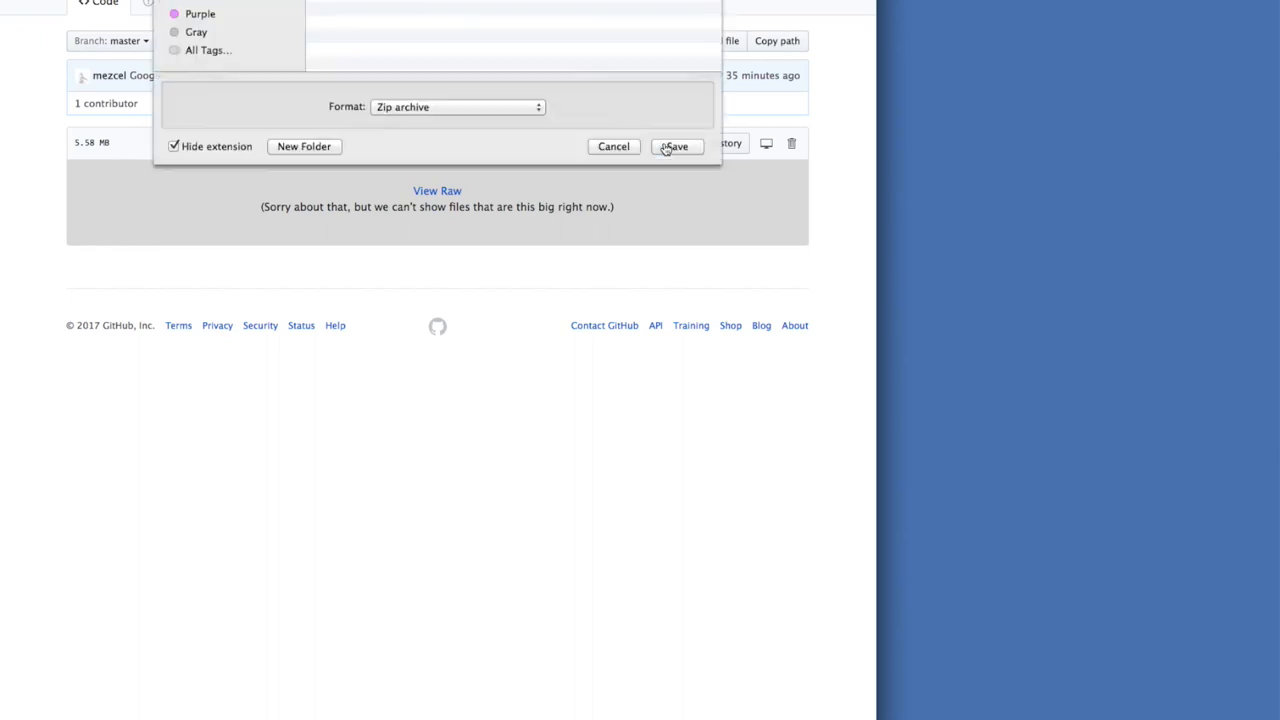